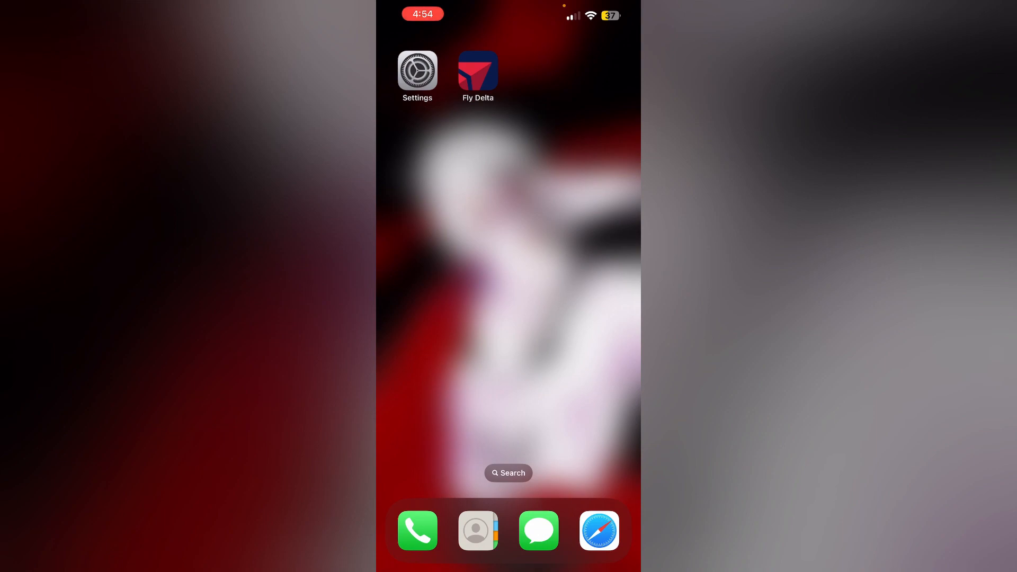
- Launch the Fly Delta app from the iOS Home Screen
click(478, 70)
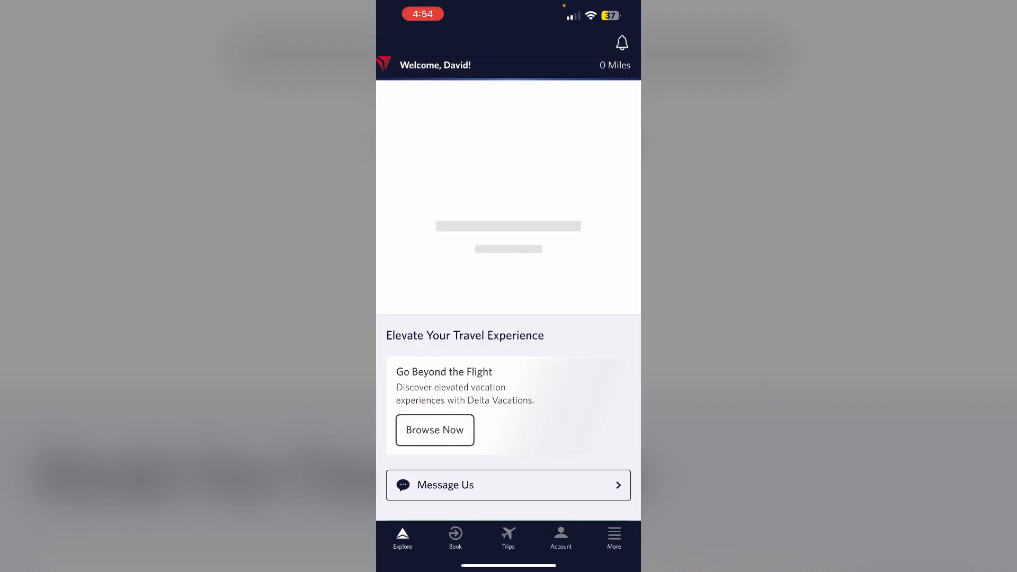
- Reach Contact Us from the More menu, listing Delta's service phone numbers
click(614, 538)
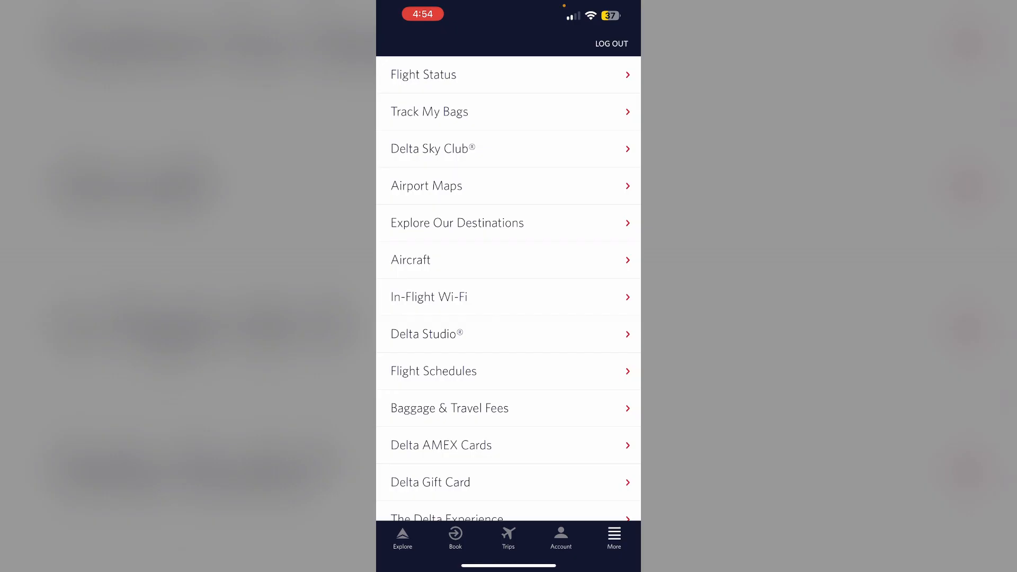
scroll(down, 3)
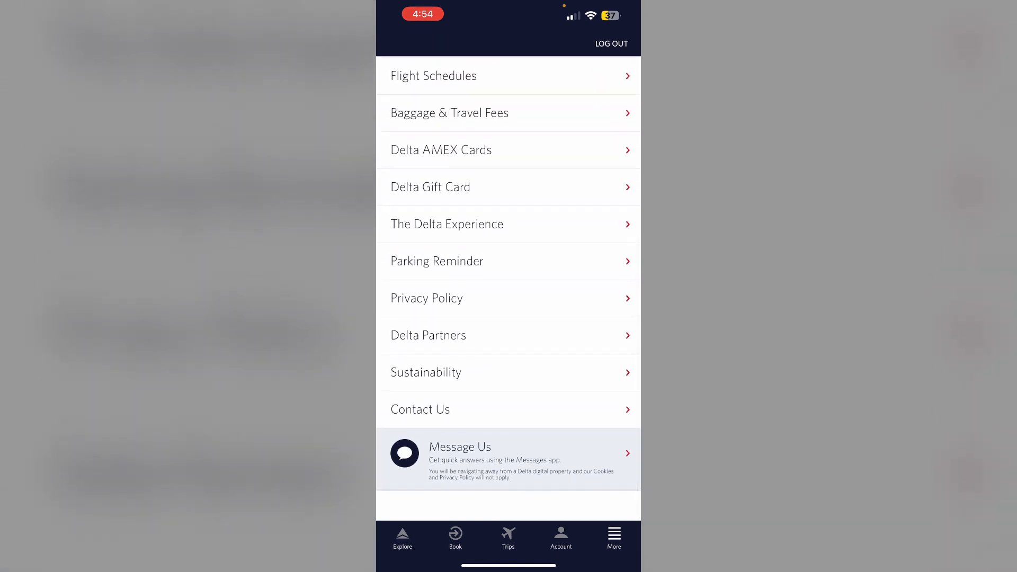
click(420, 409)
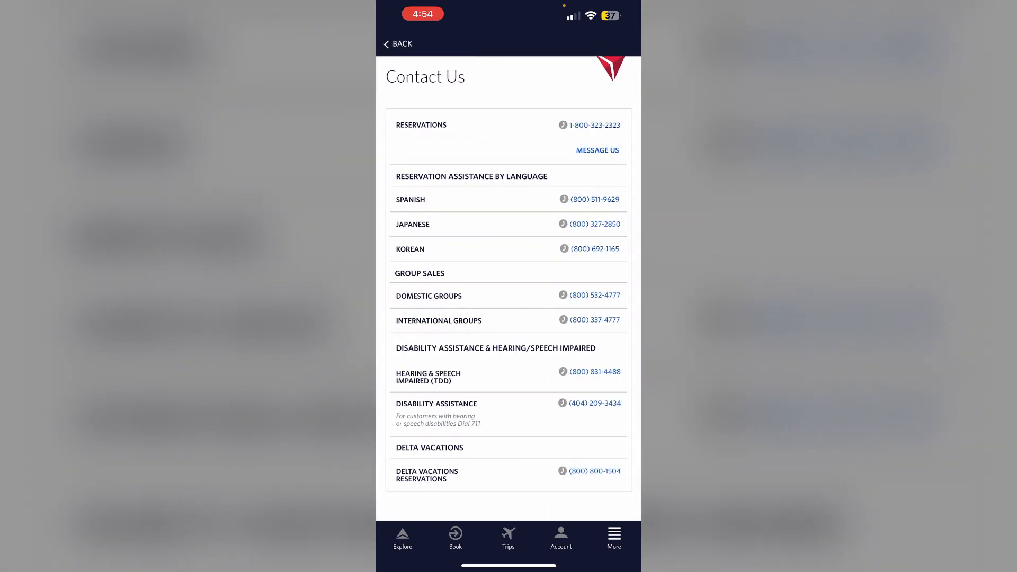